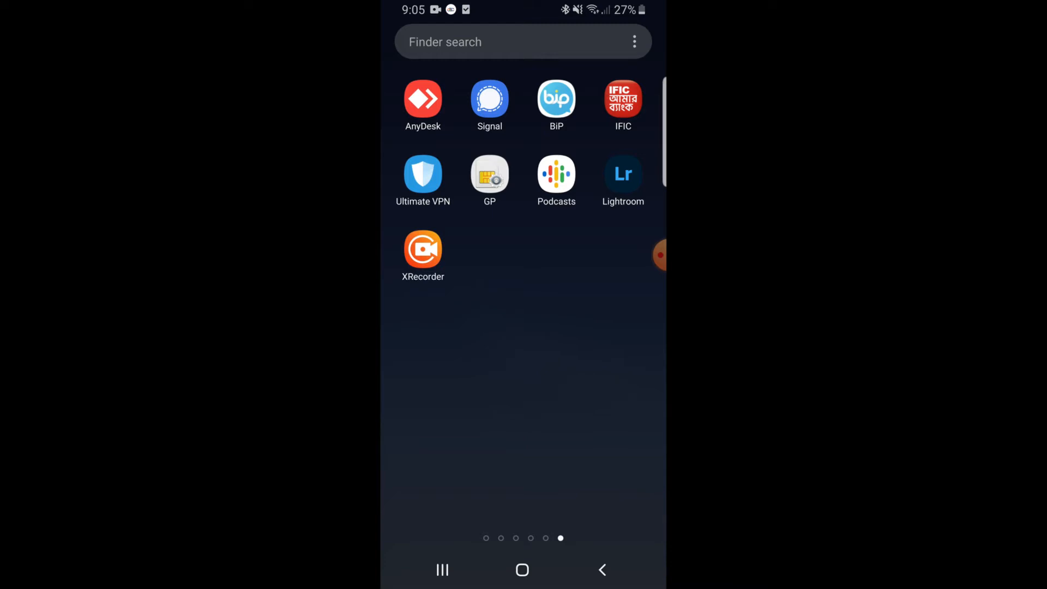
- Launch Lightroom from the Android app drawer and start a new album
{"action": "left_click", "coordinate": [623, 175]}
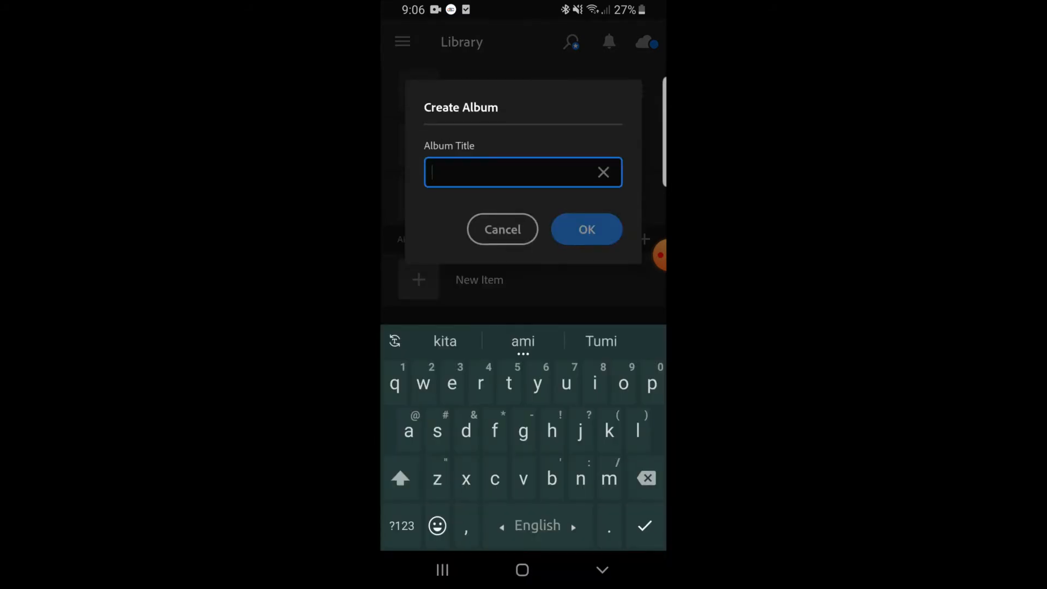
- Create an empty album titled 'Presets' and enter it
{"action": "type", "text": "Preset"}
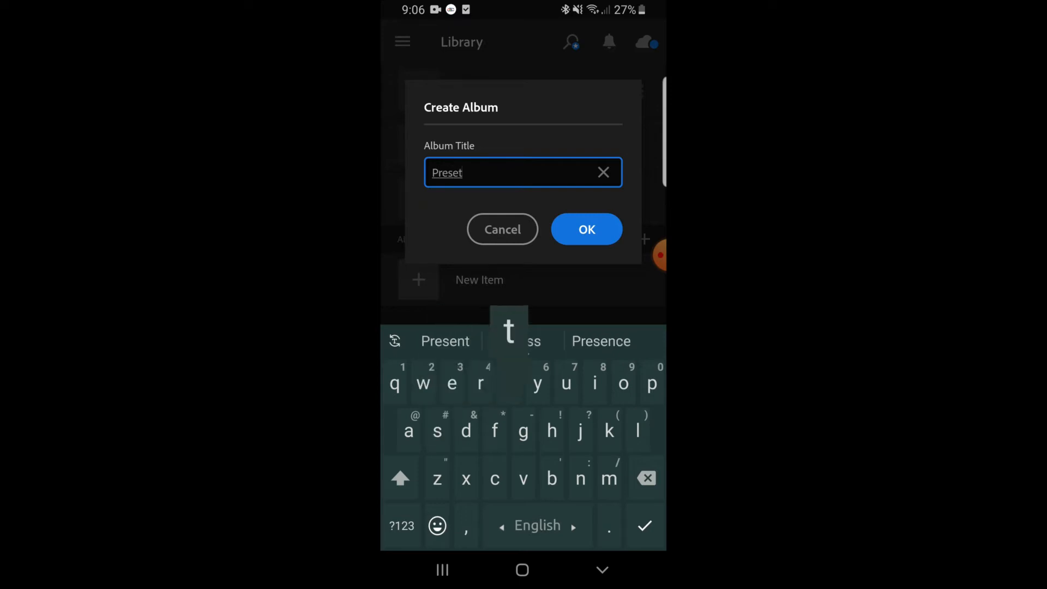
{"action": "left_click", "coordinate": [586, 229]}
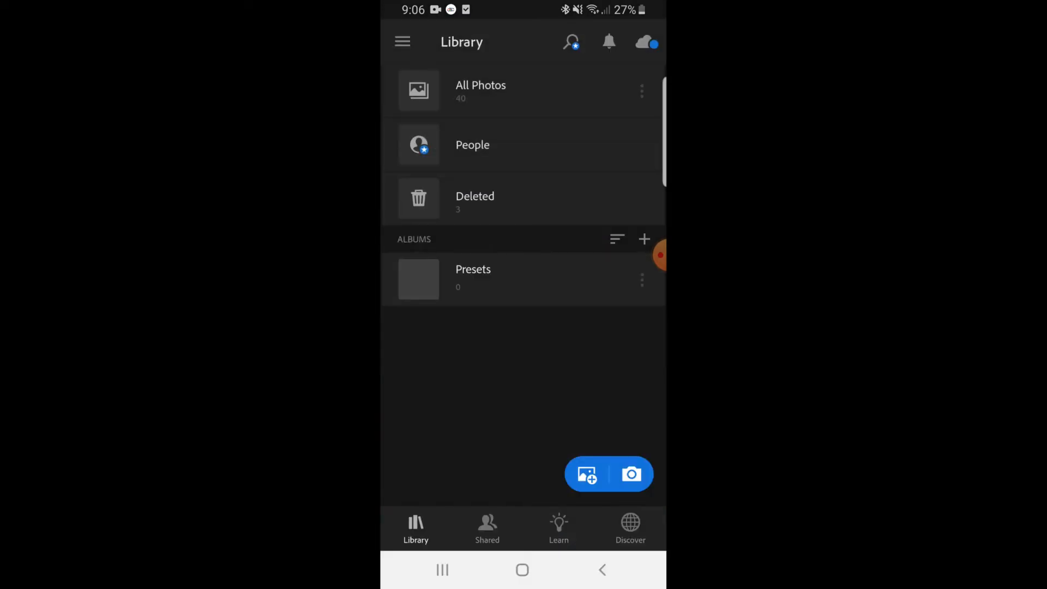
{"action": "left_click", "coordinate": [472, 274]}
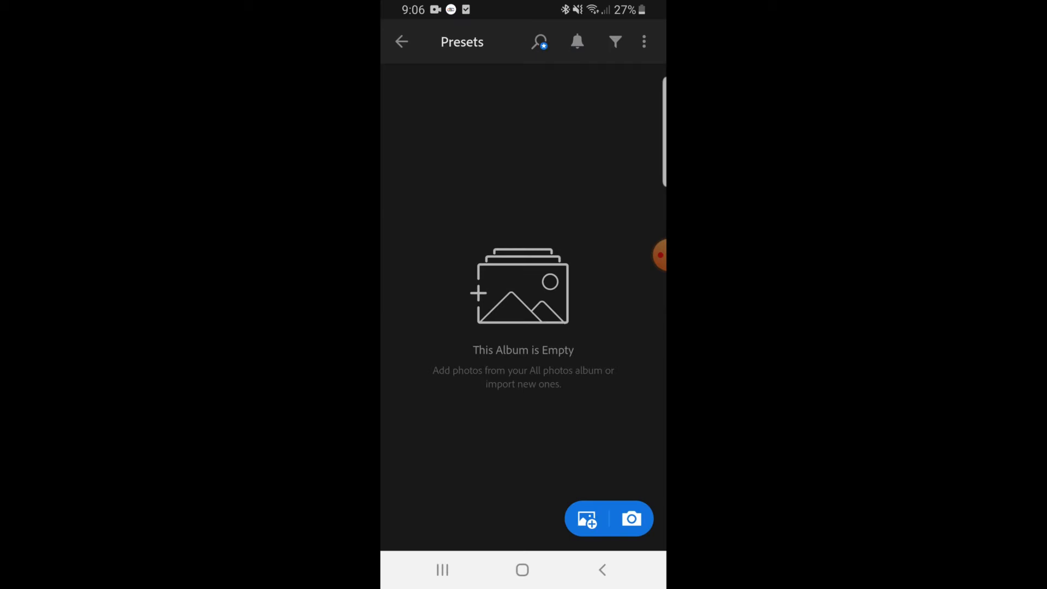
- Add every preset photo from the AnyDesk folder to the Presets album
{"action": "left_click", "coordinate": [584, 520]}
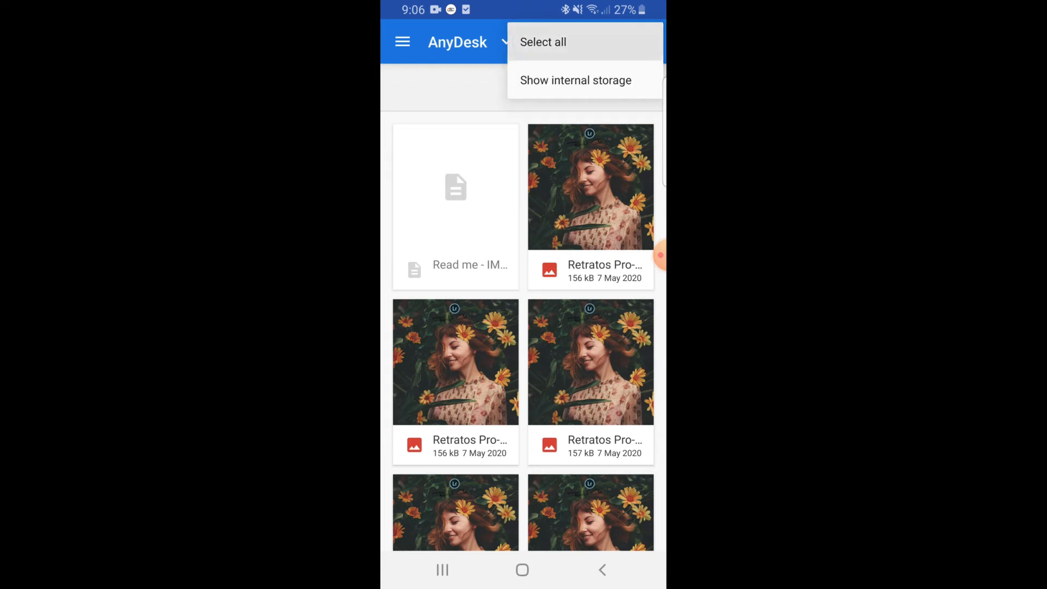
{"action": "left_click", "coordinate": [543, 42]}
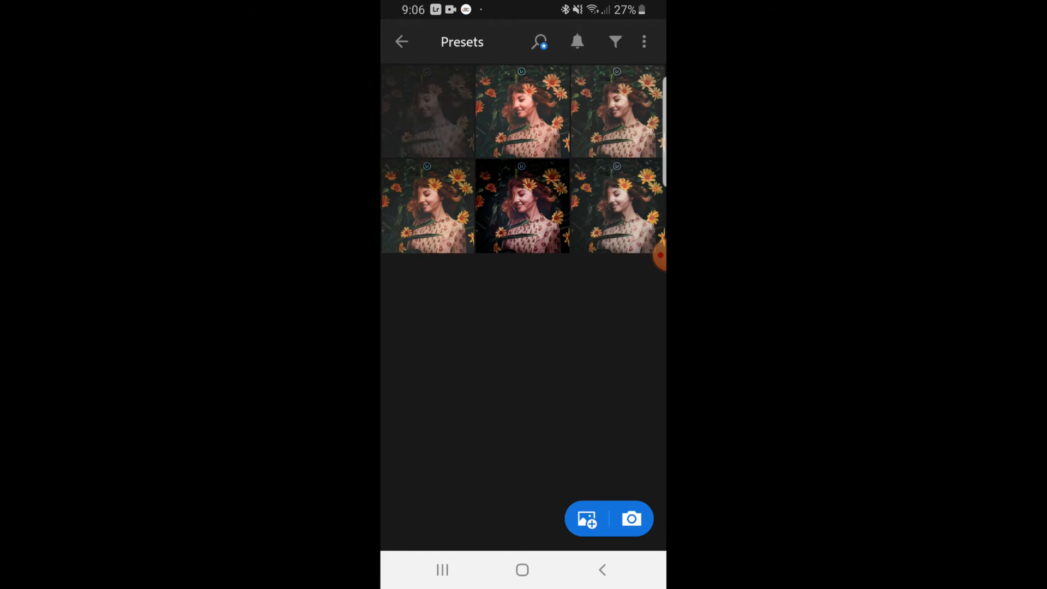
- Scroll the Presets album while the 40 preset photos finish importing
{"action": "scroll", "scroll_direction": "down", "scroll_amount": 3}
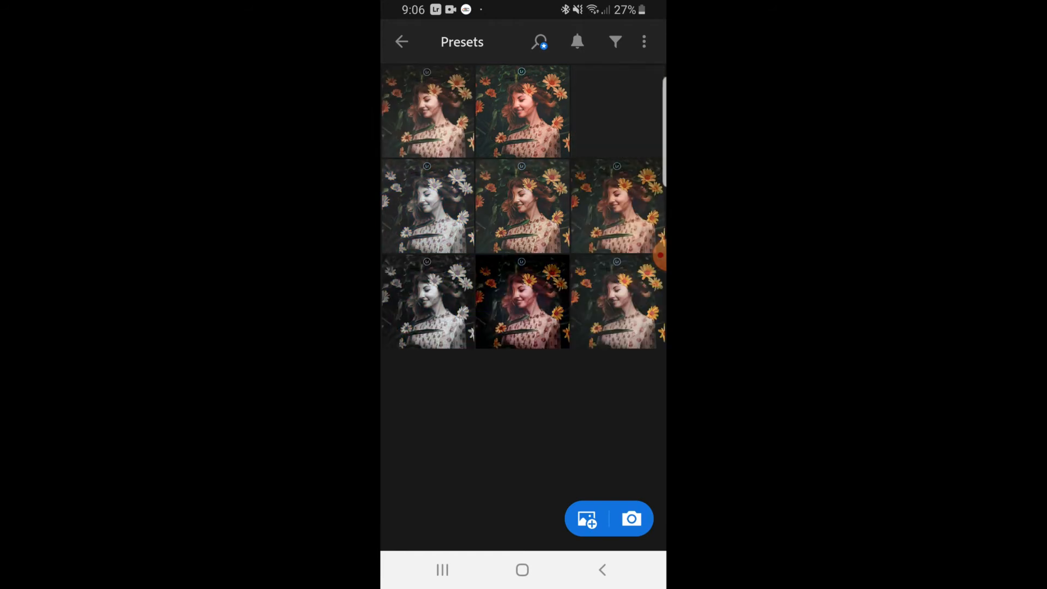
{"action": "scroll", "scroll_direction": "down", "scroll_amount": 3}
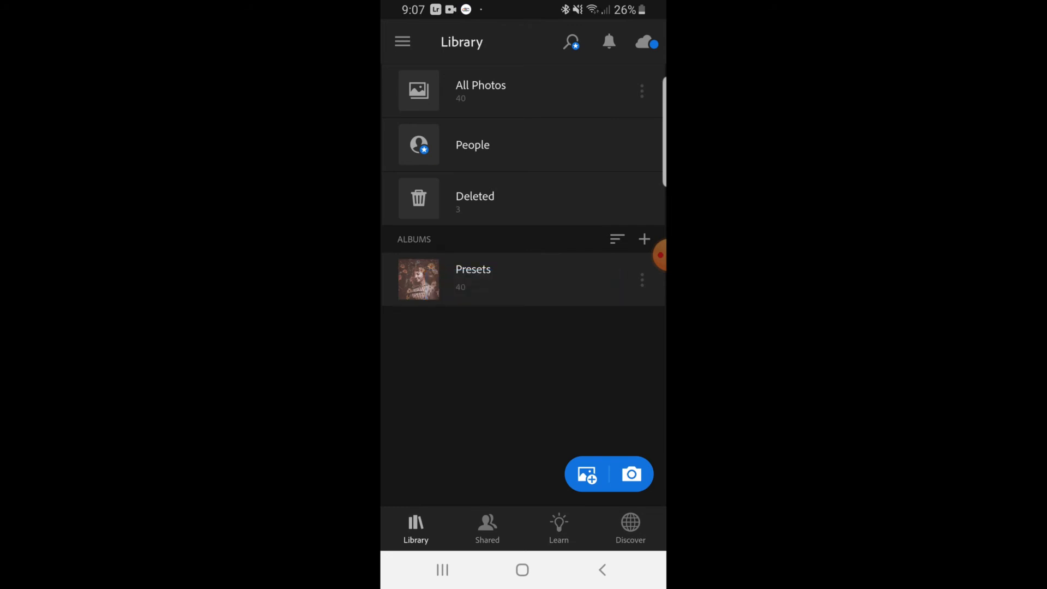
- Browse the Presets album grid to pick a preset photo for editing
{"action": "left_click", "coordinate": [473, 277]}
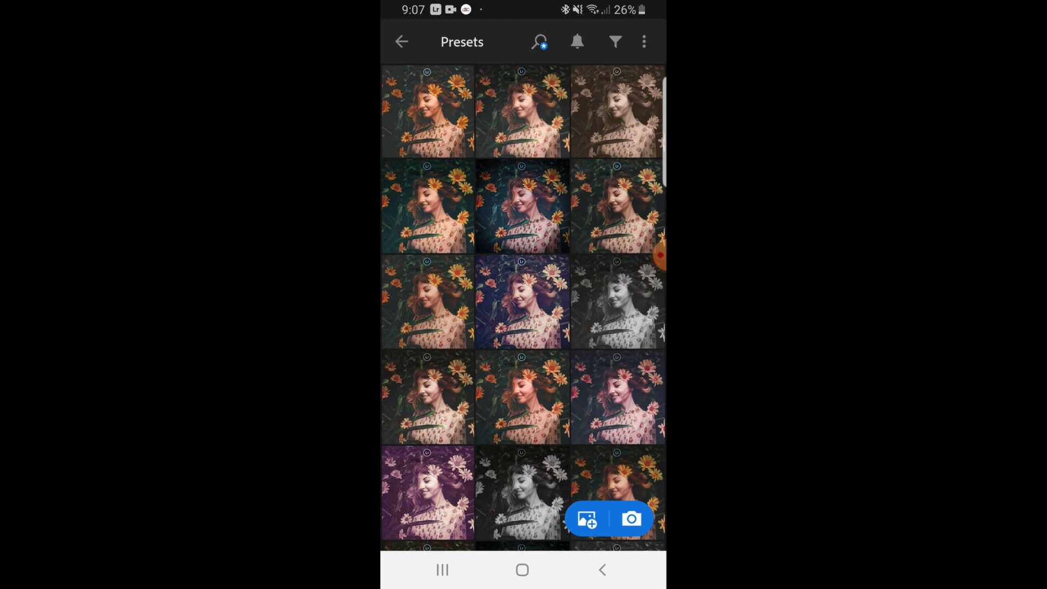
{"action": "scroll", "scroll_direction": "down", "scroll_amount": 3}
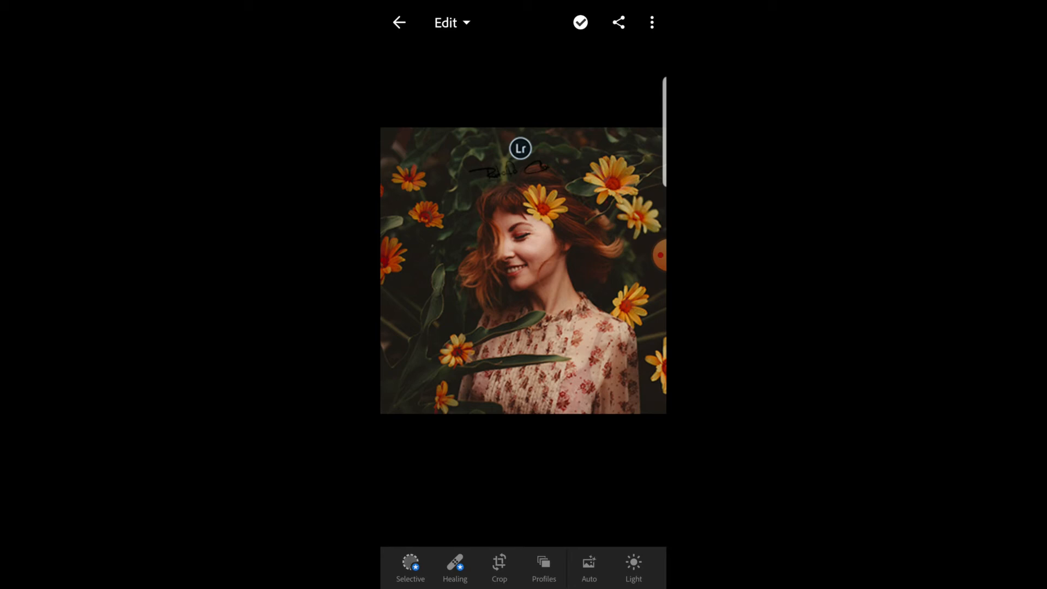
- Copy the preset photo's edit settings with the Tools settings included
{"action": "left_click", "coordinate": [651, 22]}
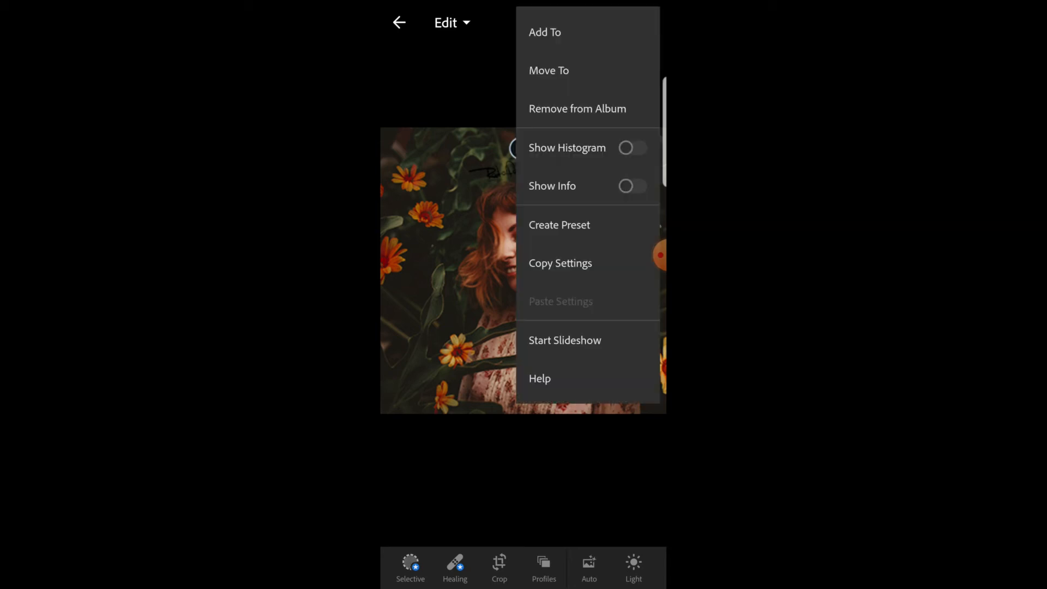
{"action": "left_click", "coordinate": [559, 263]}
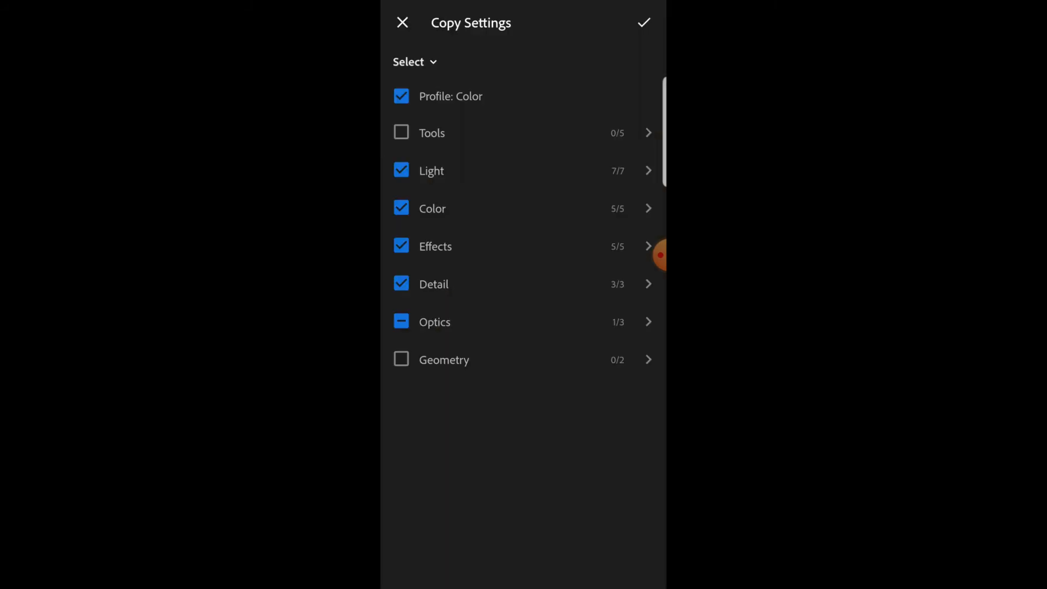
{"action": "left_click", "coordinate": [402, 132]}
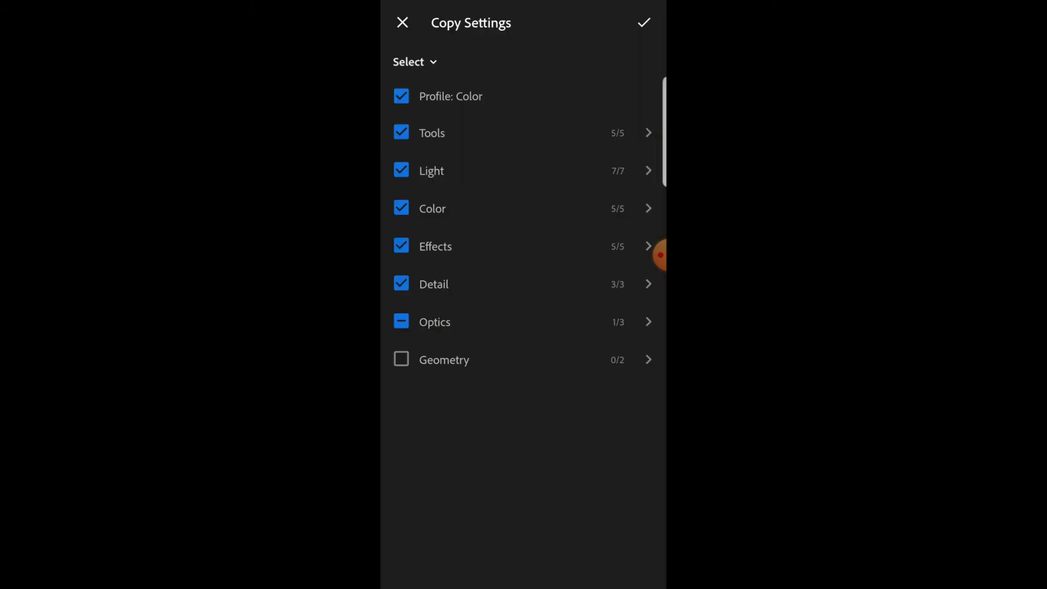
{"action": "left_click", "coordinate": [643, 21]}
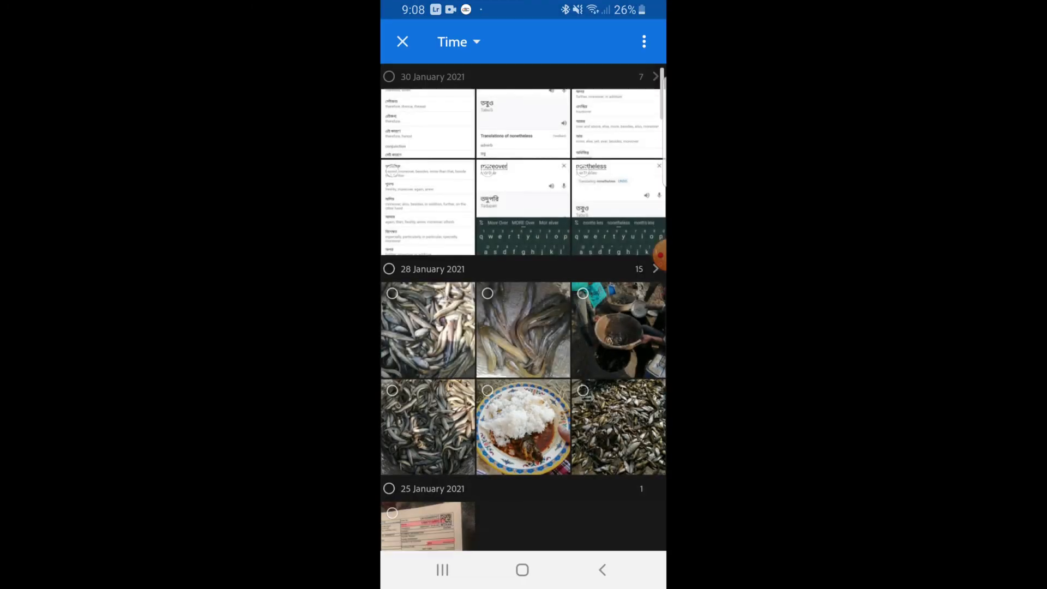
- Scroll the device gallery down to the personal portrait to import it
{"action": "scroll", "scroll_direction": "down", "scroll_amount": 3}
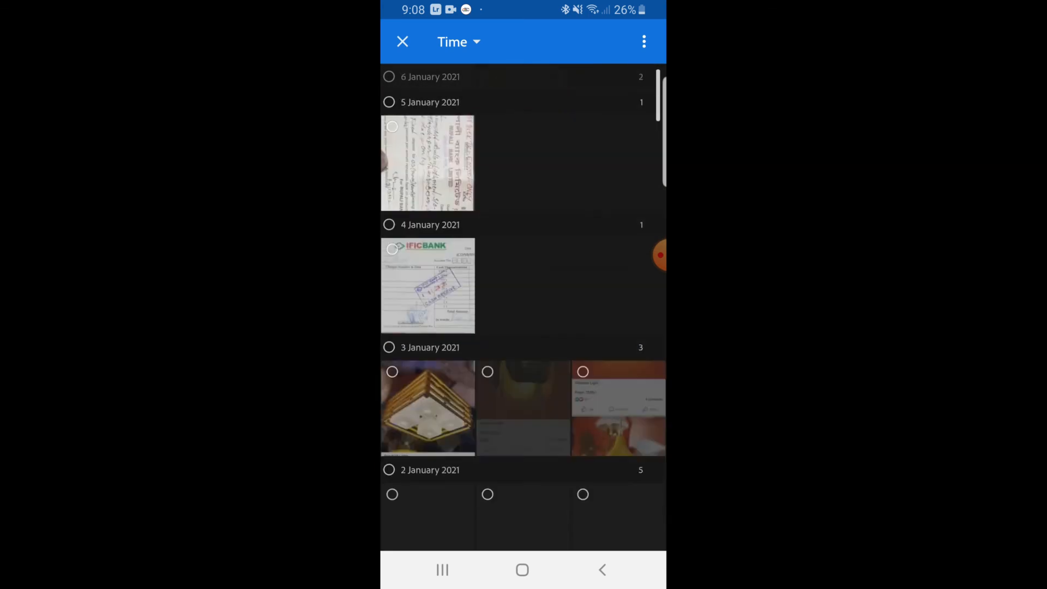
{"action": "scroll", "scroll_direction": "down", "scroll_amount": 3}
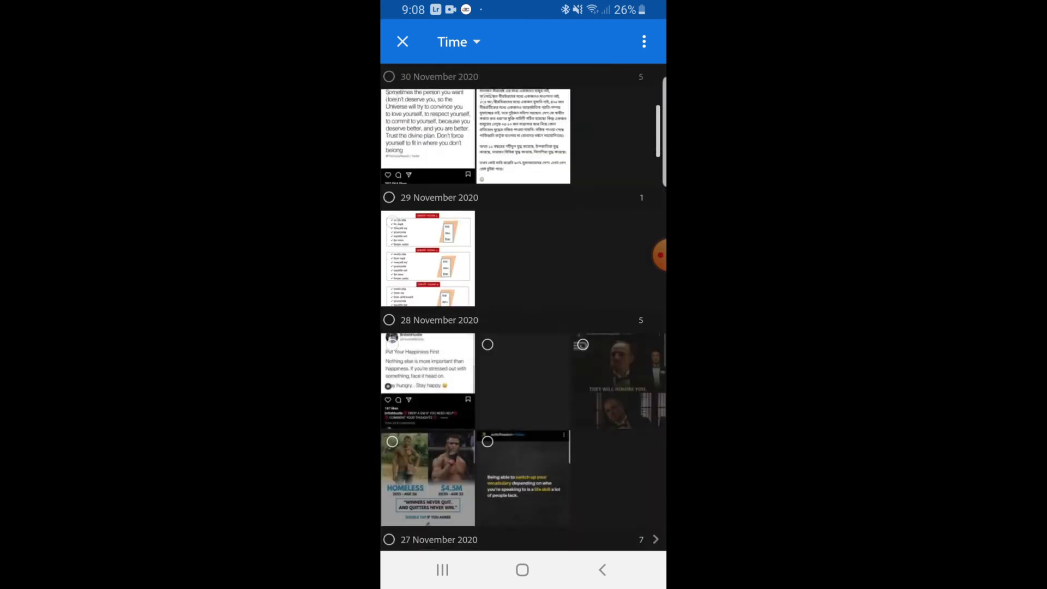
{"action": "scroll", "scroll_direction": "down", "scroll_amount": 3}
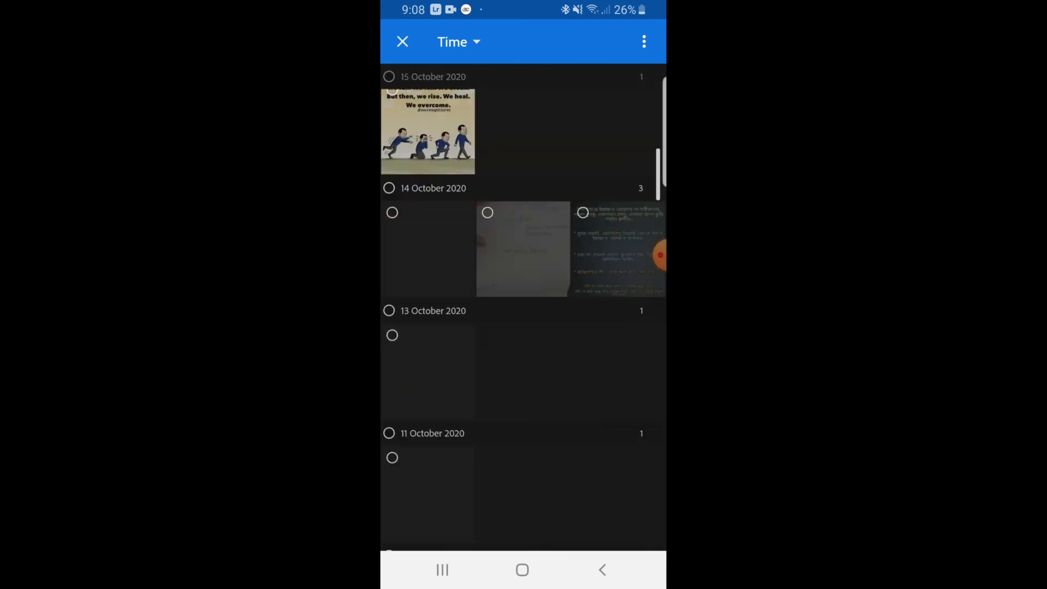
{"action": "scroll", "scroll_direction": "down", "scroll_amount": 3}
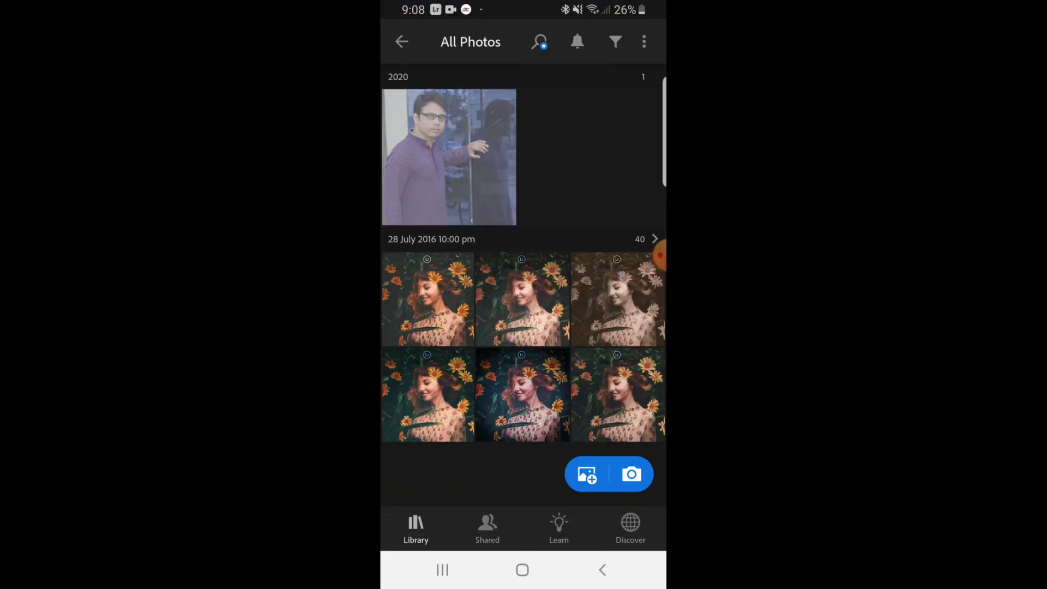
- Paste the copied preset settings onto the portrait and save it to the device
{"action": "left_click", "coordinate": [449, 157]}
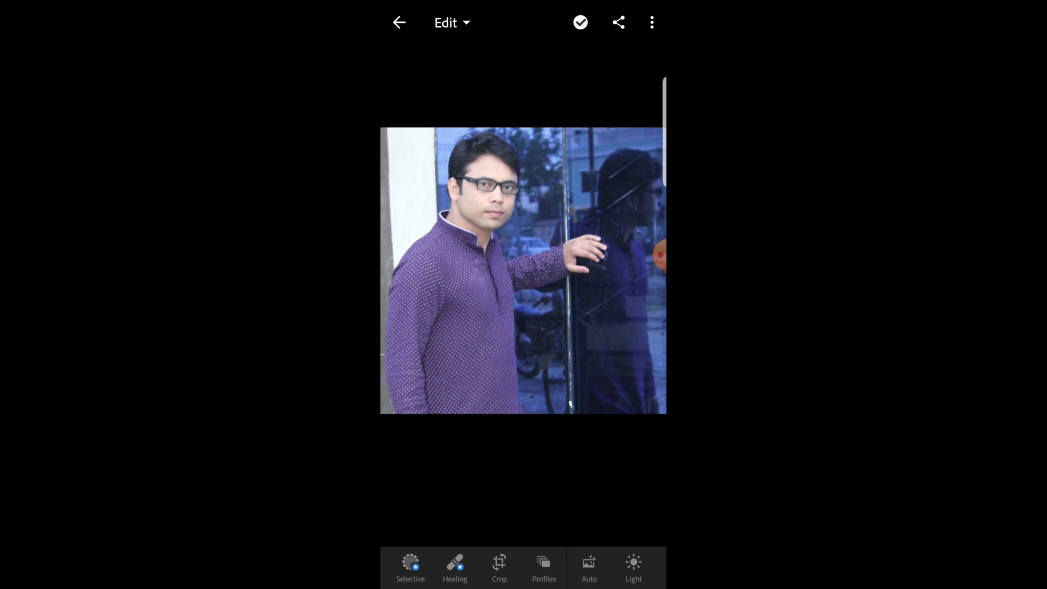
{"action": "left_click", "coordinate": [651, 21]}
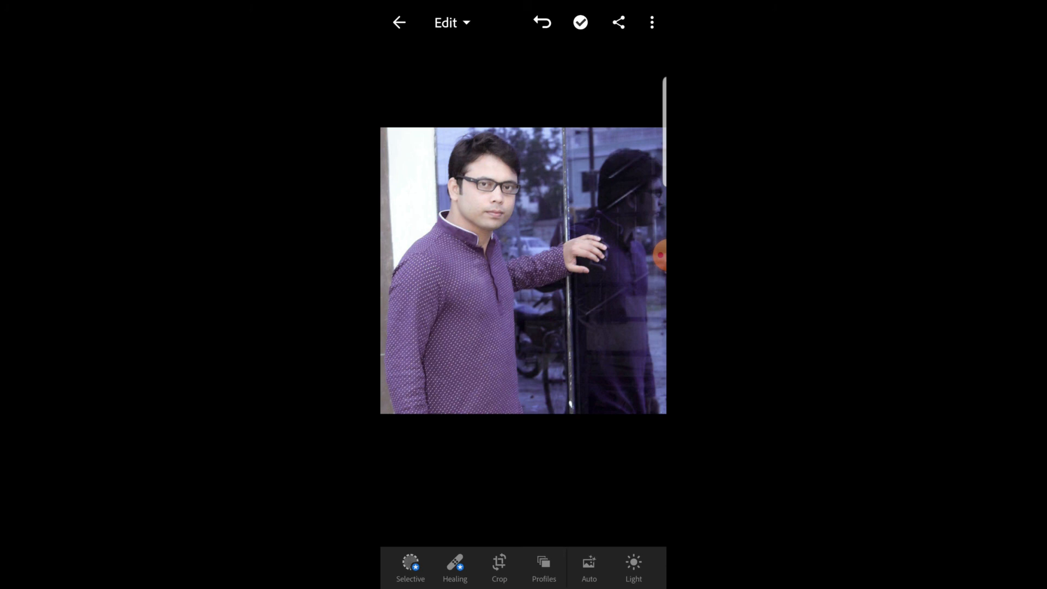
{"action": "left_click", "coordinate": [617, 22]}
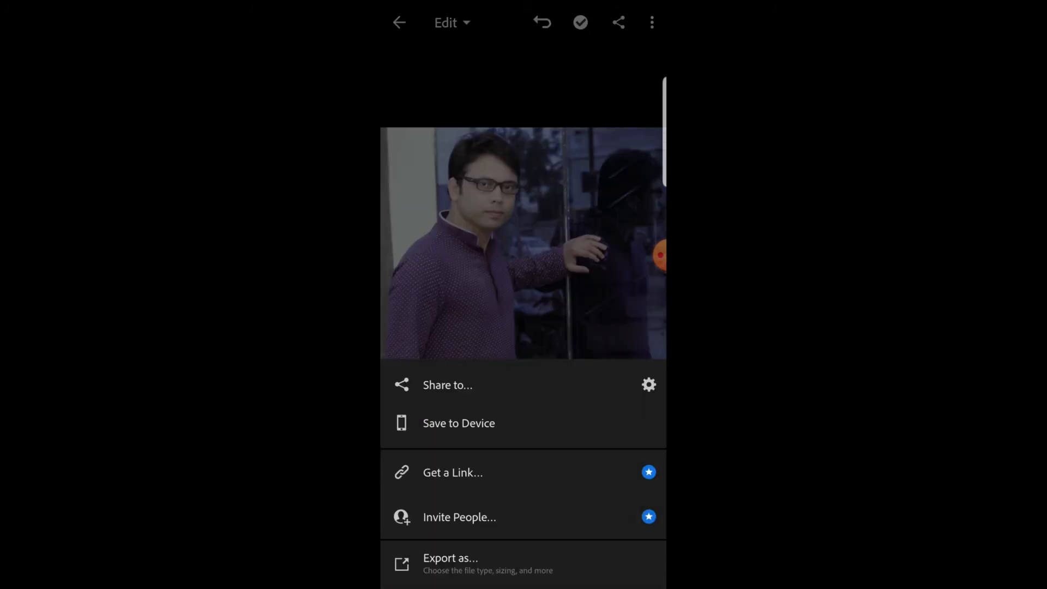
{"action": "left_click", "coordinate": [450, 558]}
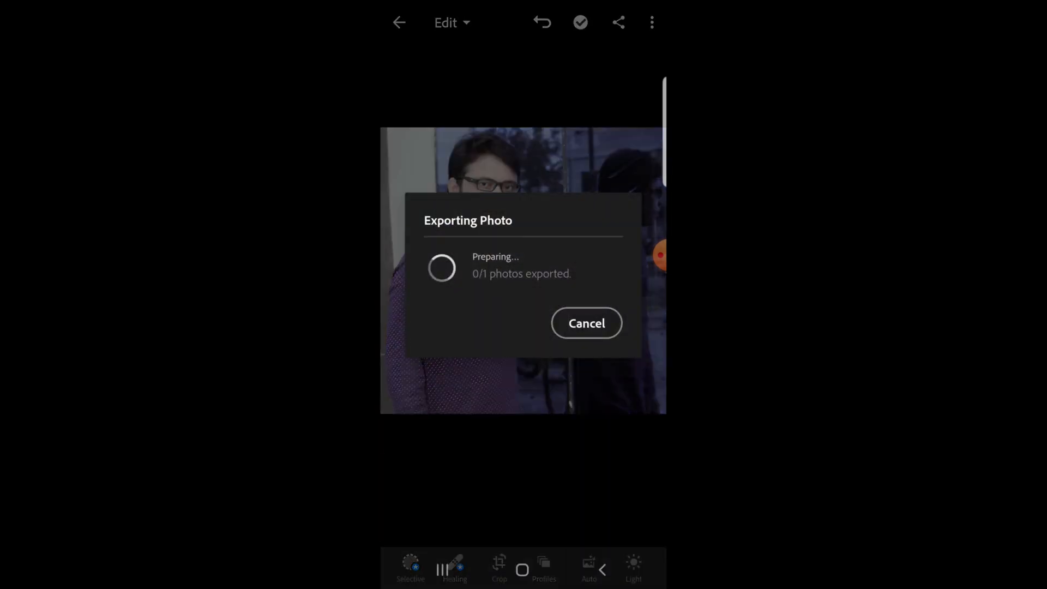